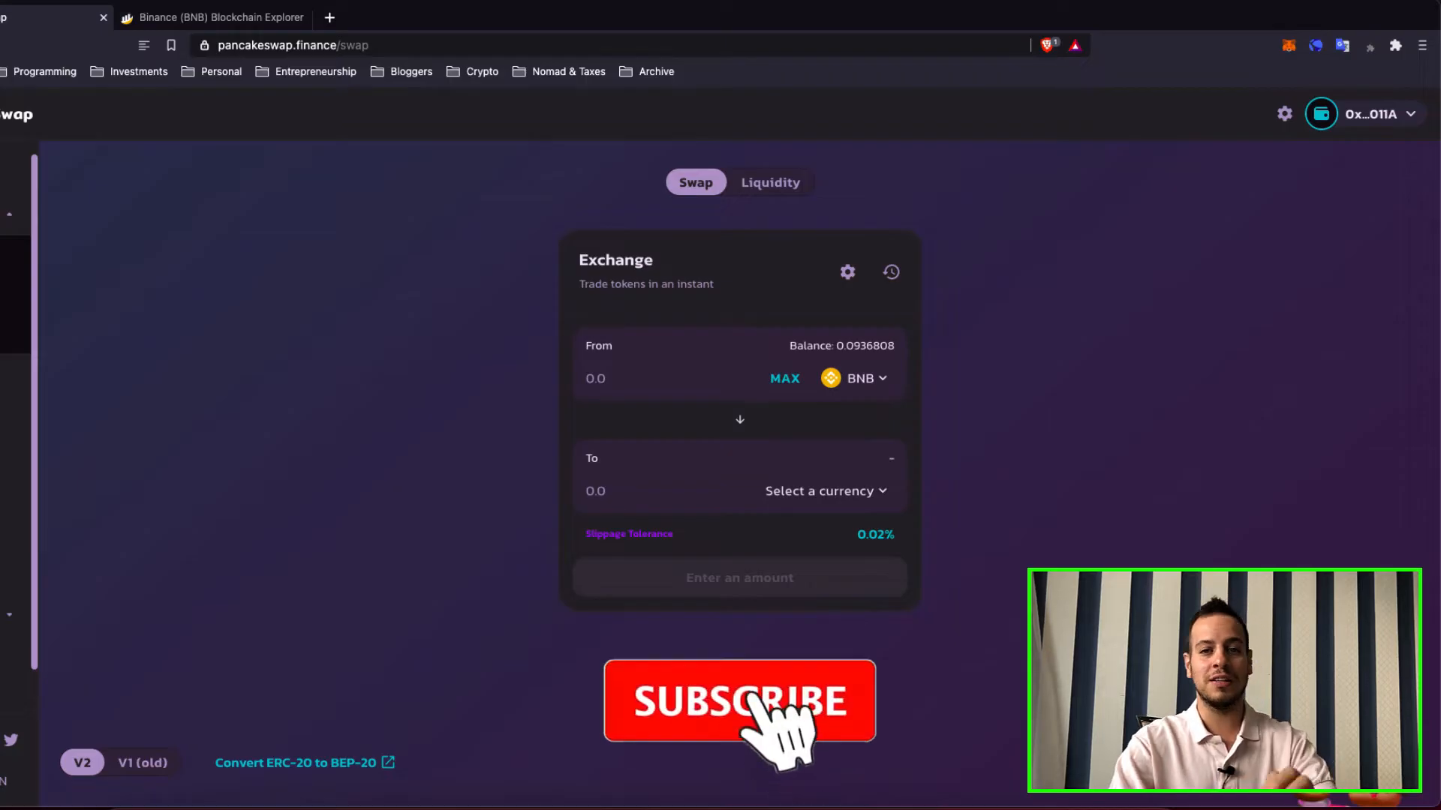
- Check the MetaMask wallet's 0.0937 BNB balance on Binance Smart Chain Mainnet
click(739, 700)
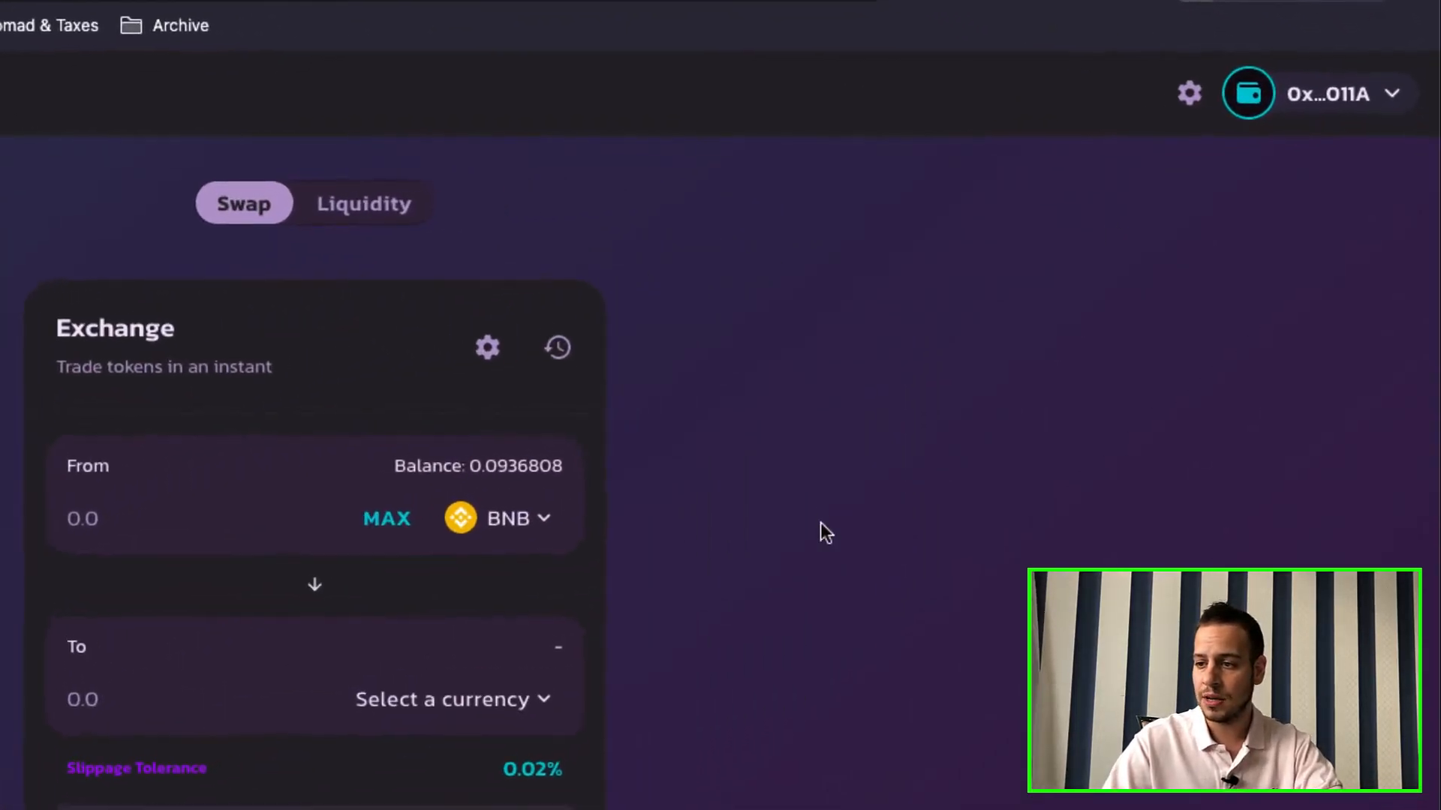
click(1247, 93)
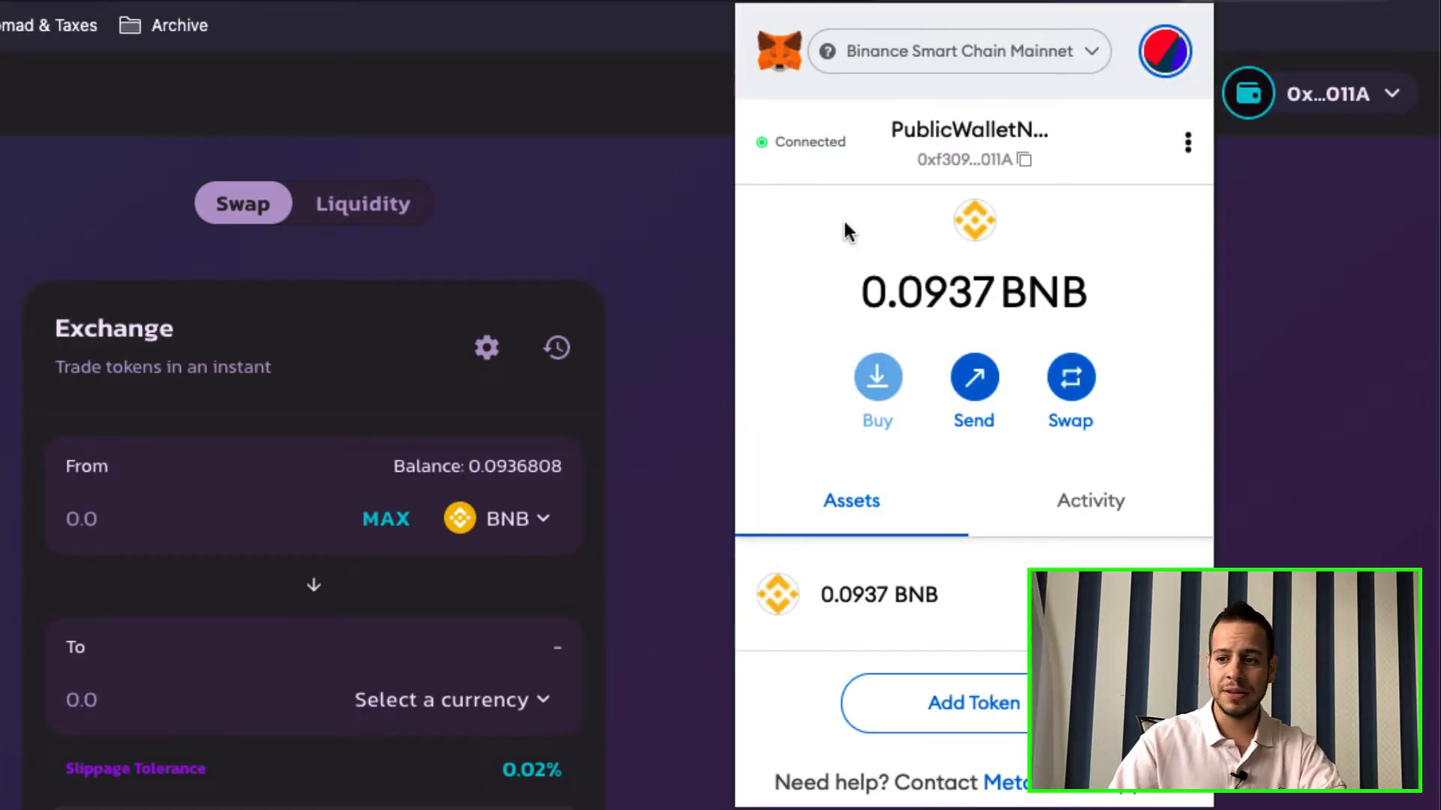
mouse_move(862, 302)
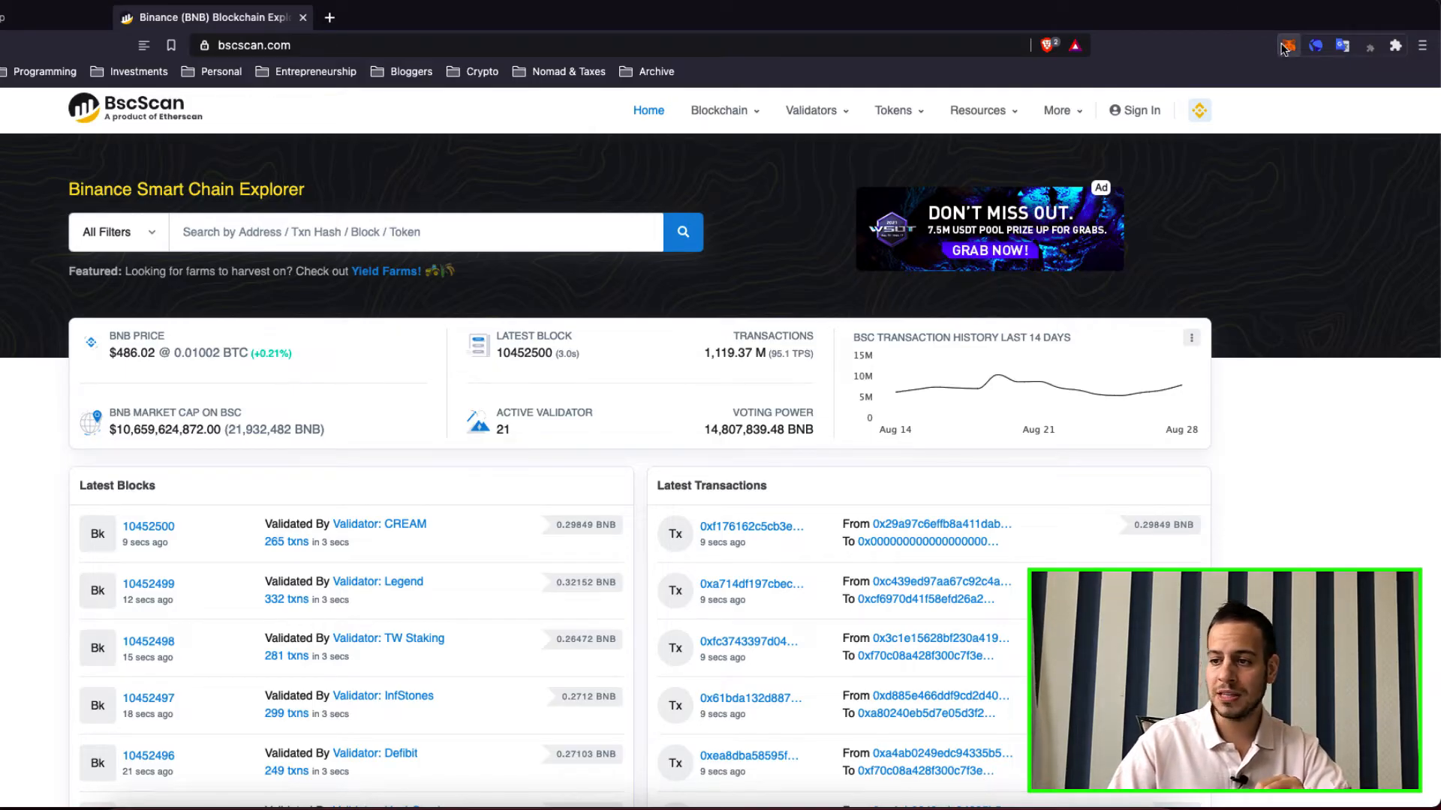
click(1285, 45)
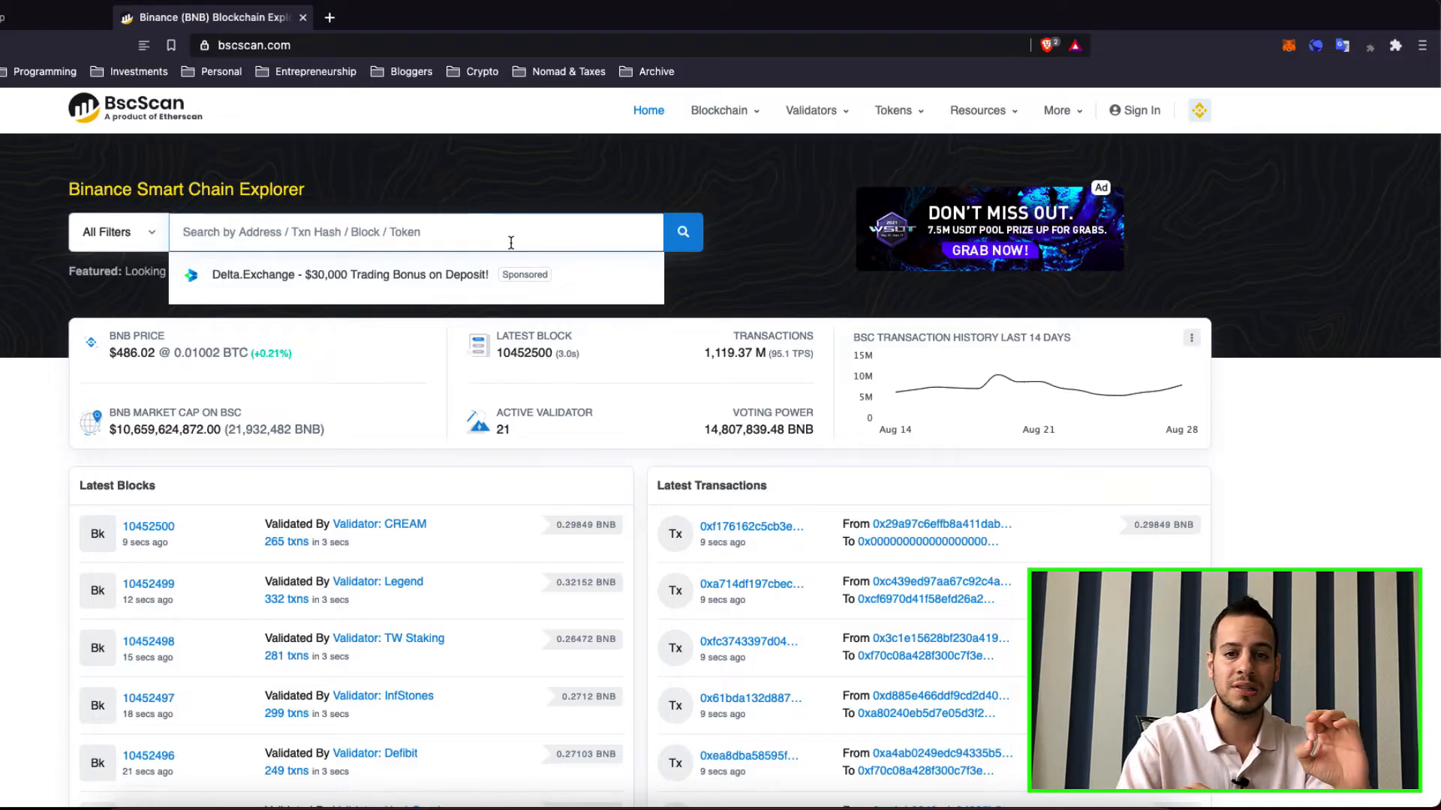
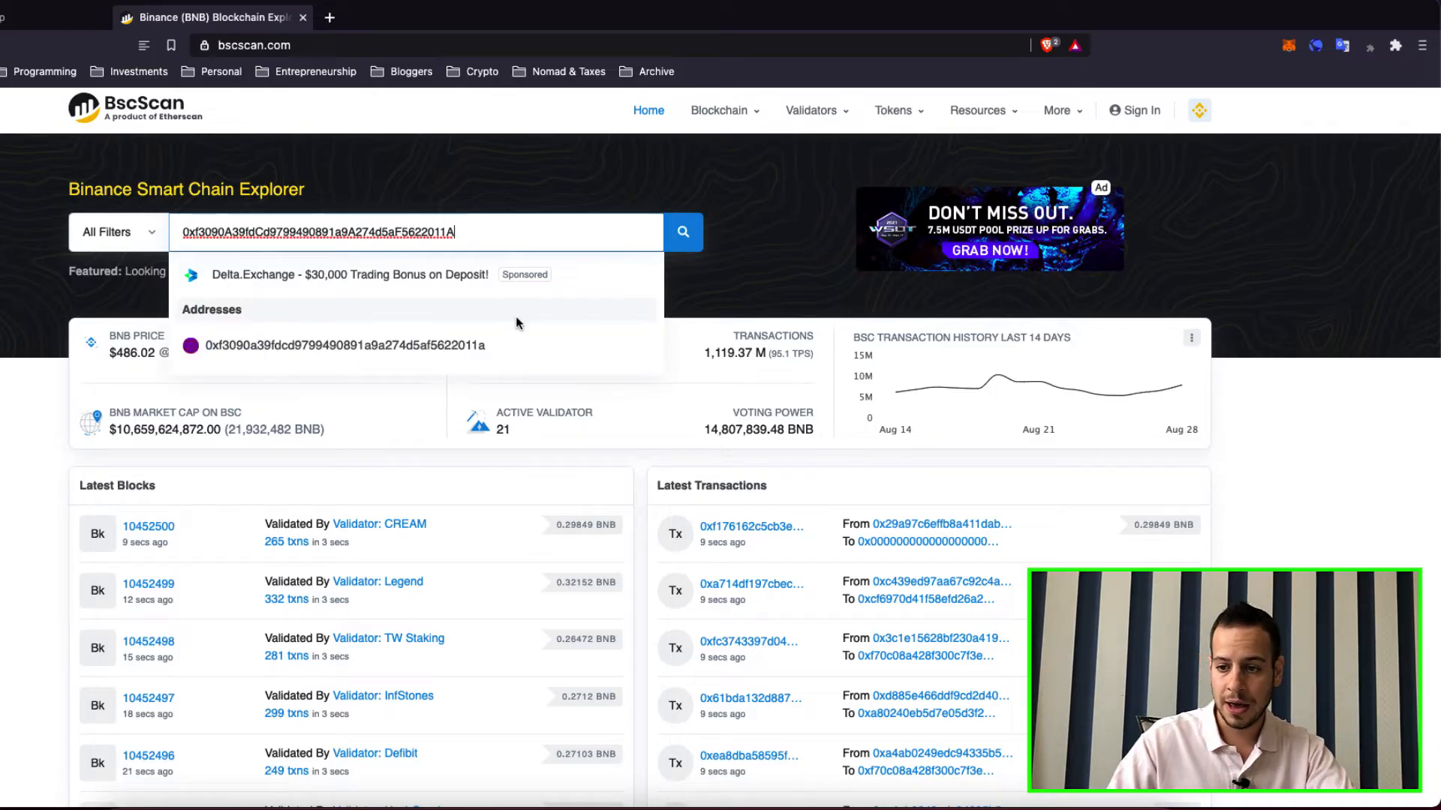
- Open the wallet's address page and highlight its $45.39 BNB value
click(345, 345)
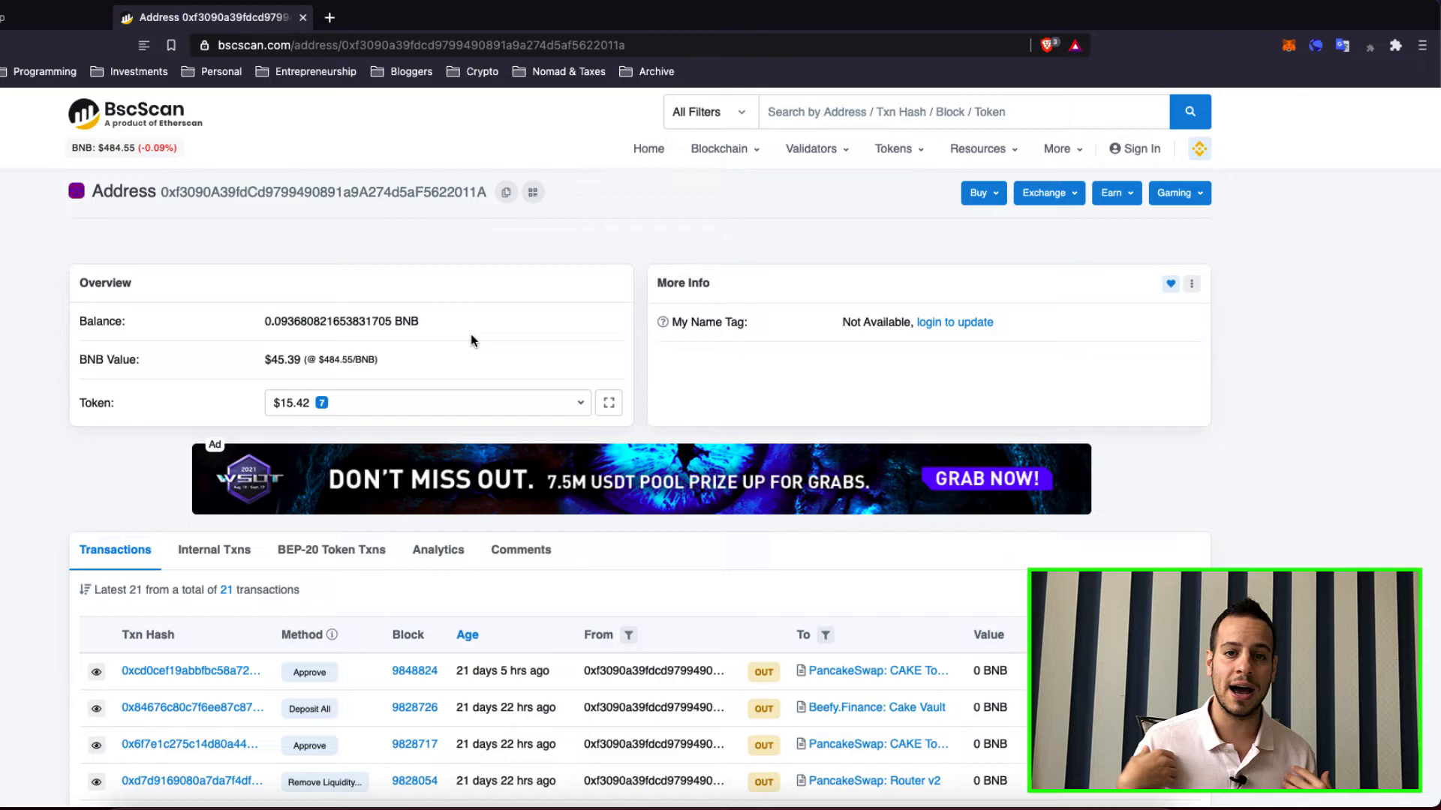
mouse_move(477, 330)
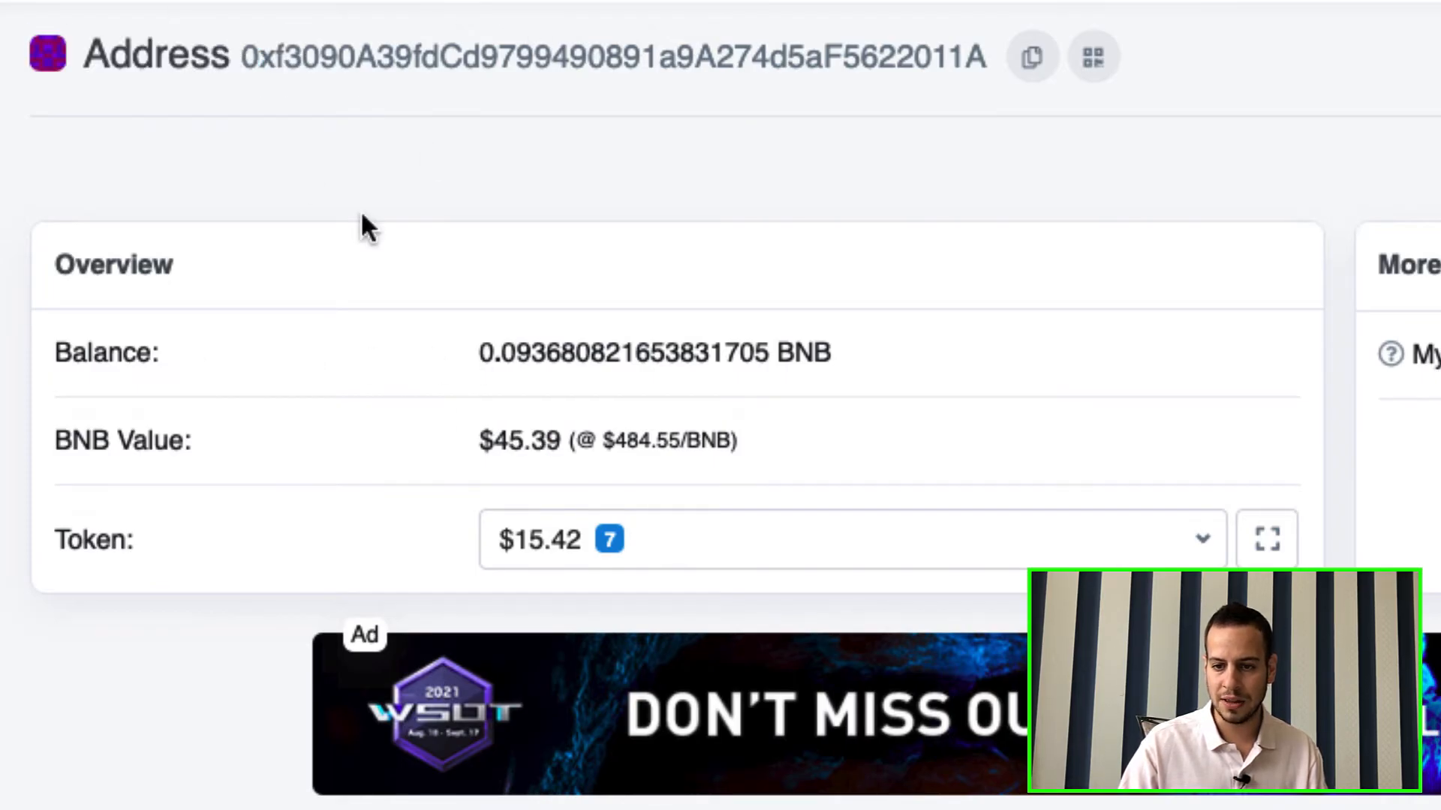
drag(480, 352, 595, 352)
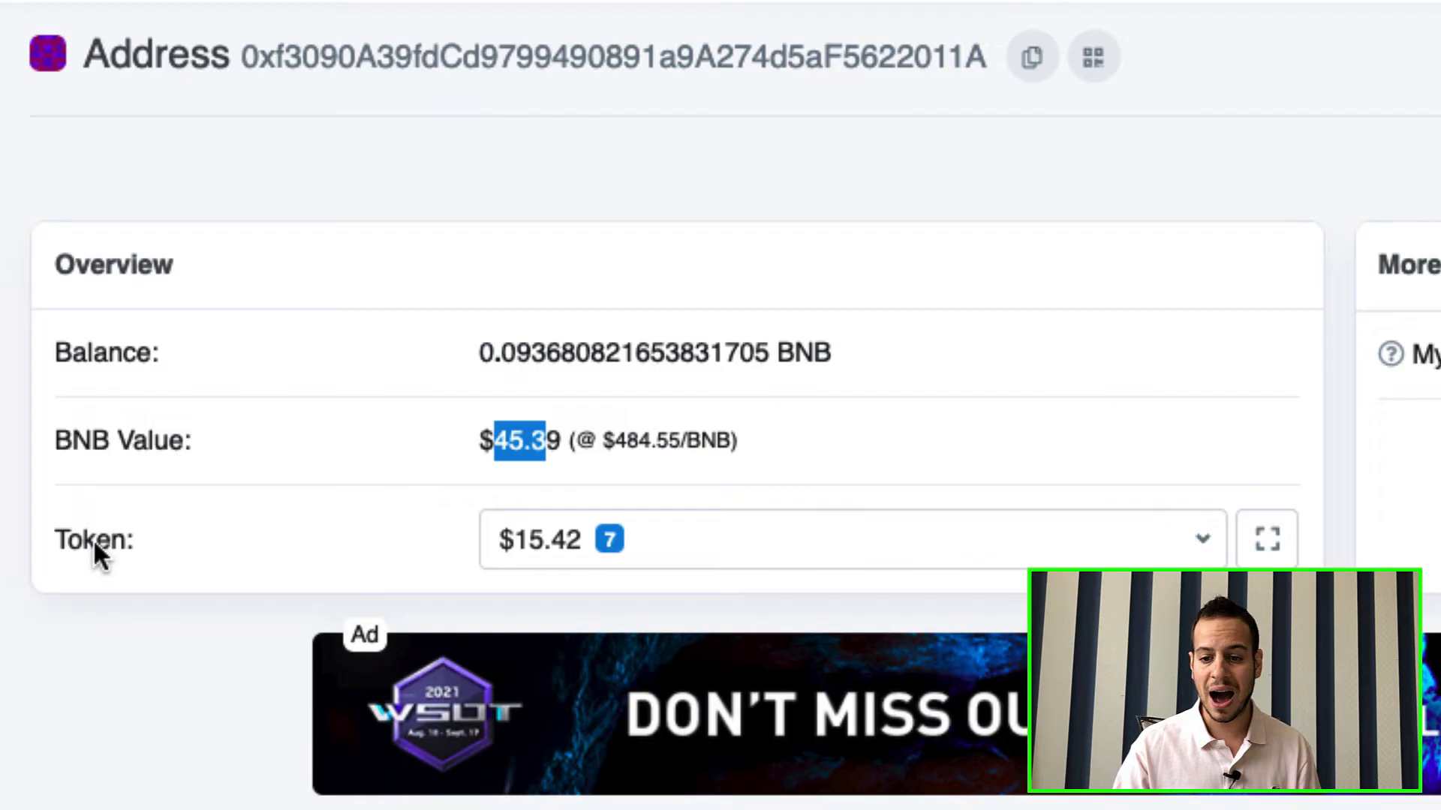
- Expand the Token dropdown and browse the seven BEP-20 tokens, including 15.42 BUSD
click(827, 540)
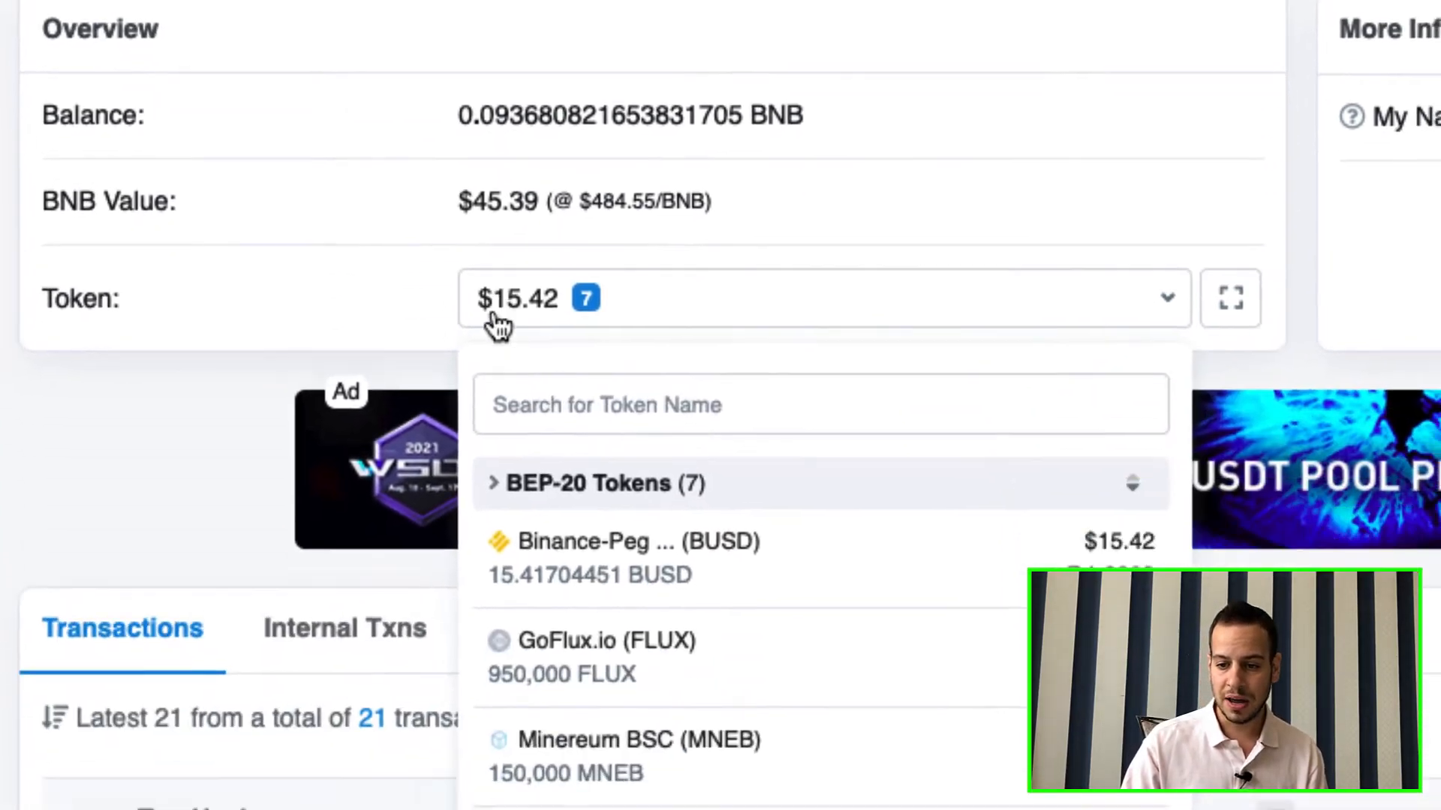
scroll(down, 3)
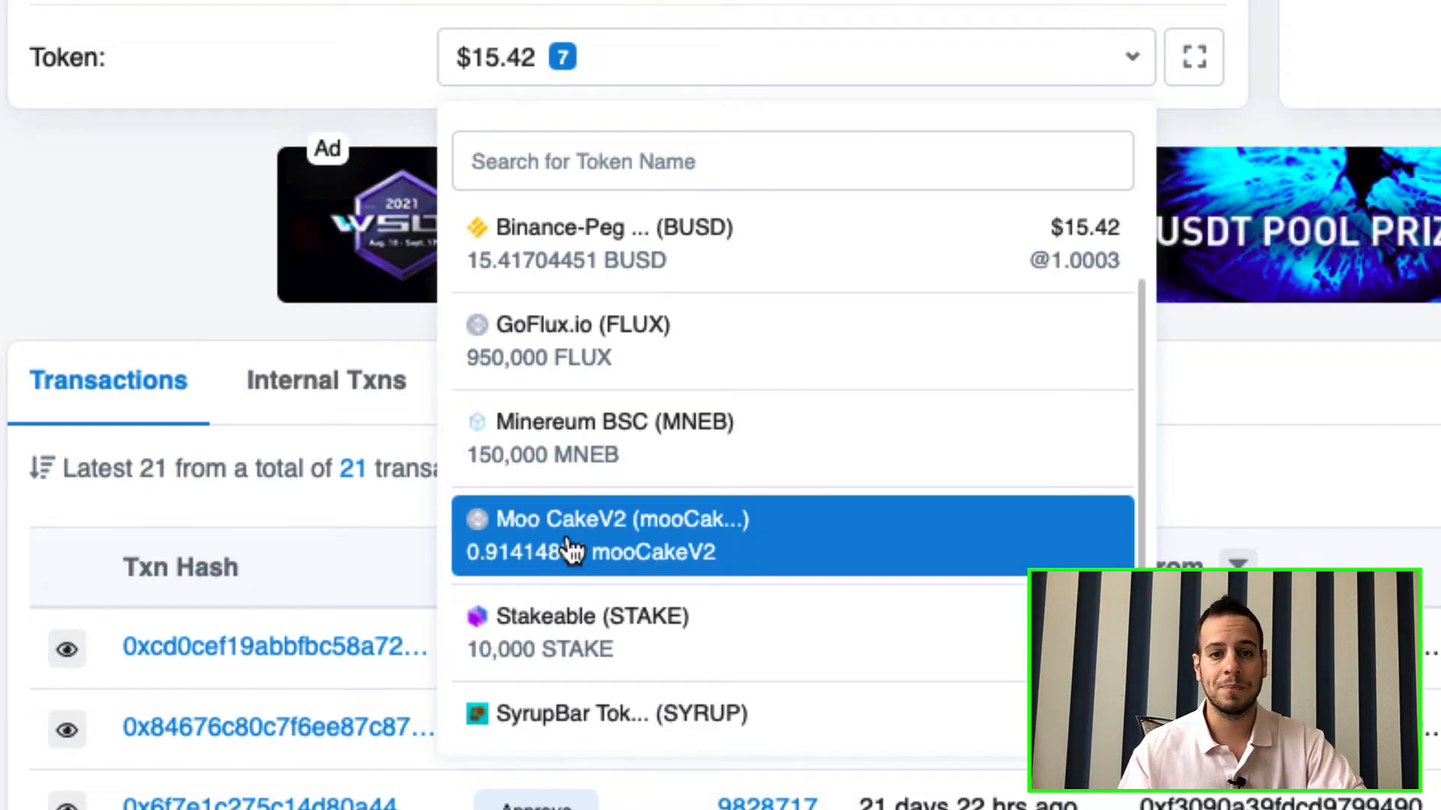
scroll(down, 3)
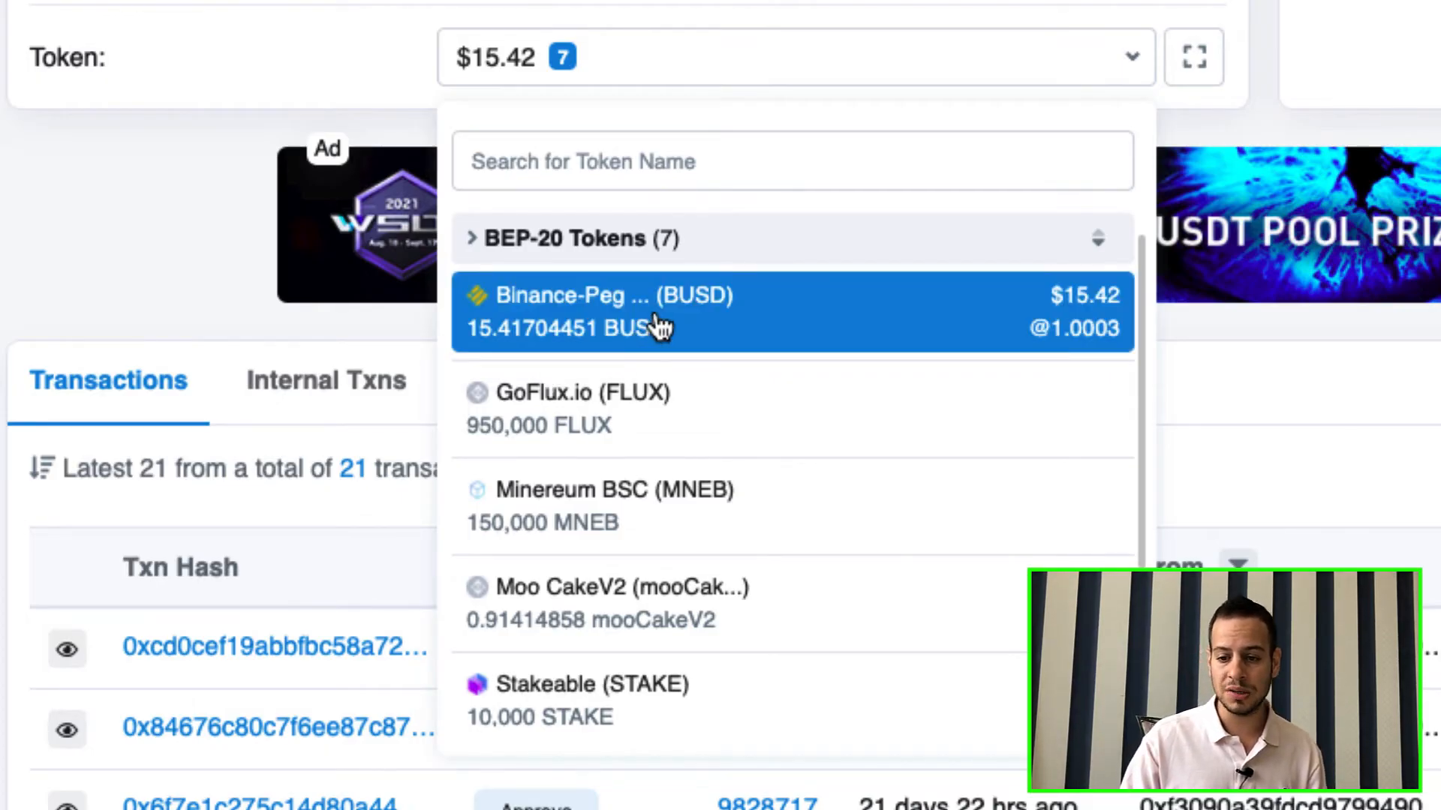
- Open the Binance-Peg BUSD token page and select its contract address in Profile Summary
click(643, 312)
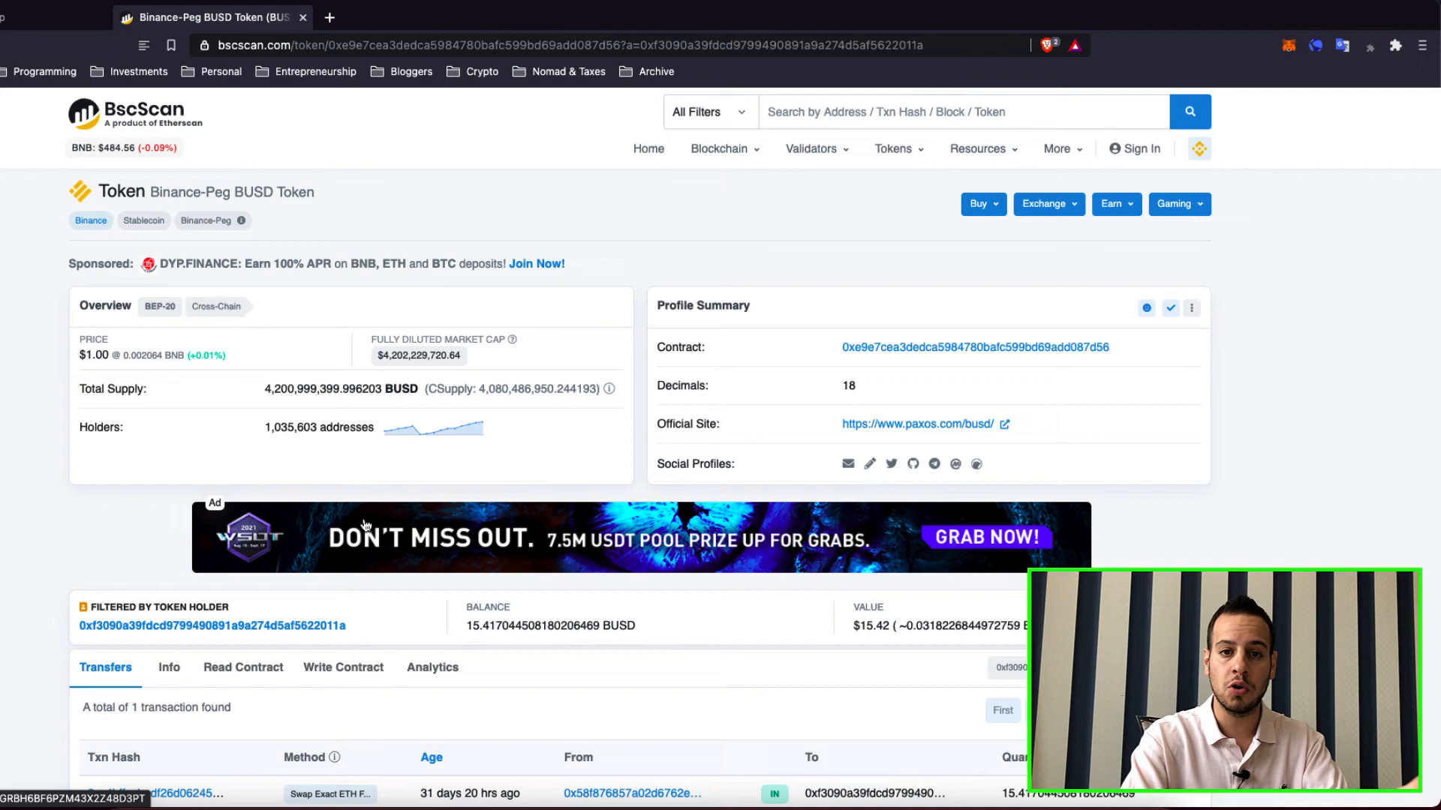
mouse_move(210, 376)
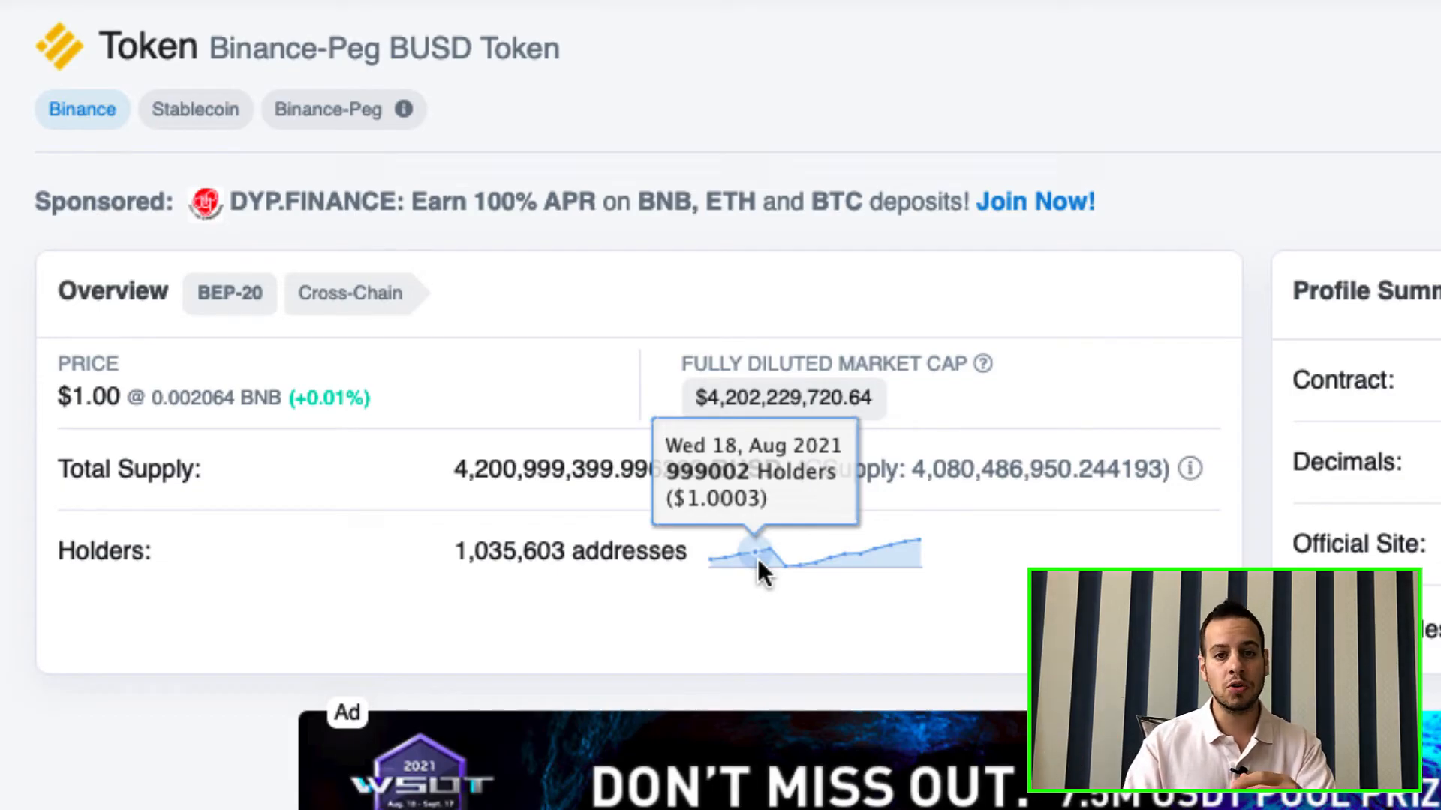
scroll(right, 3)
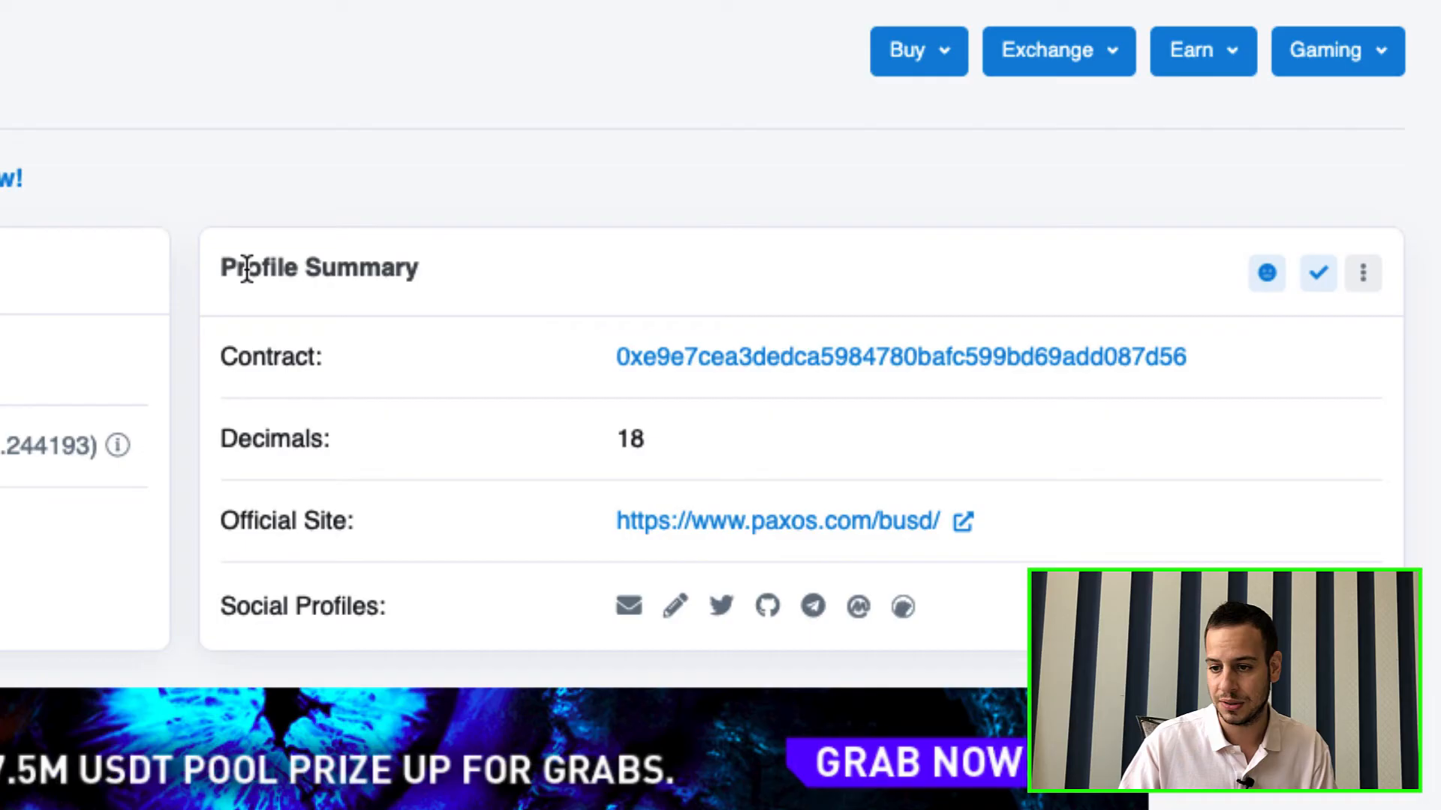
double_click(267, 356)
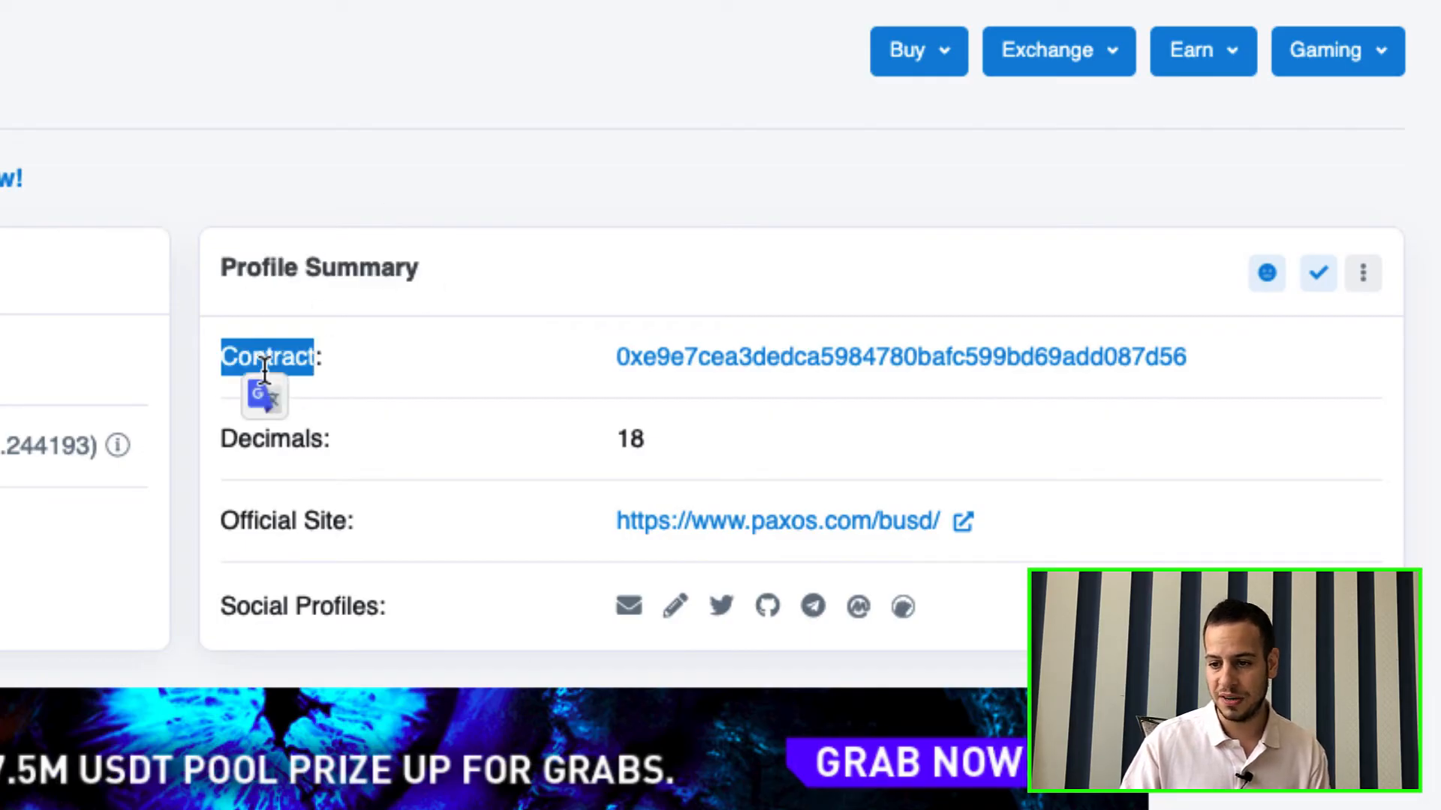
mouse_move(1213, 359)
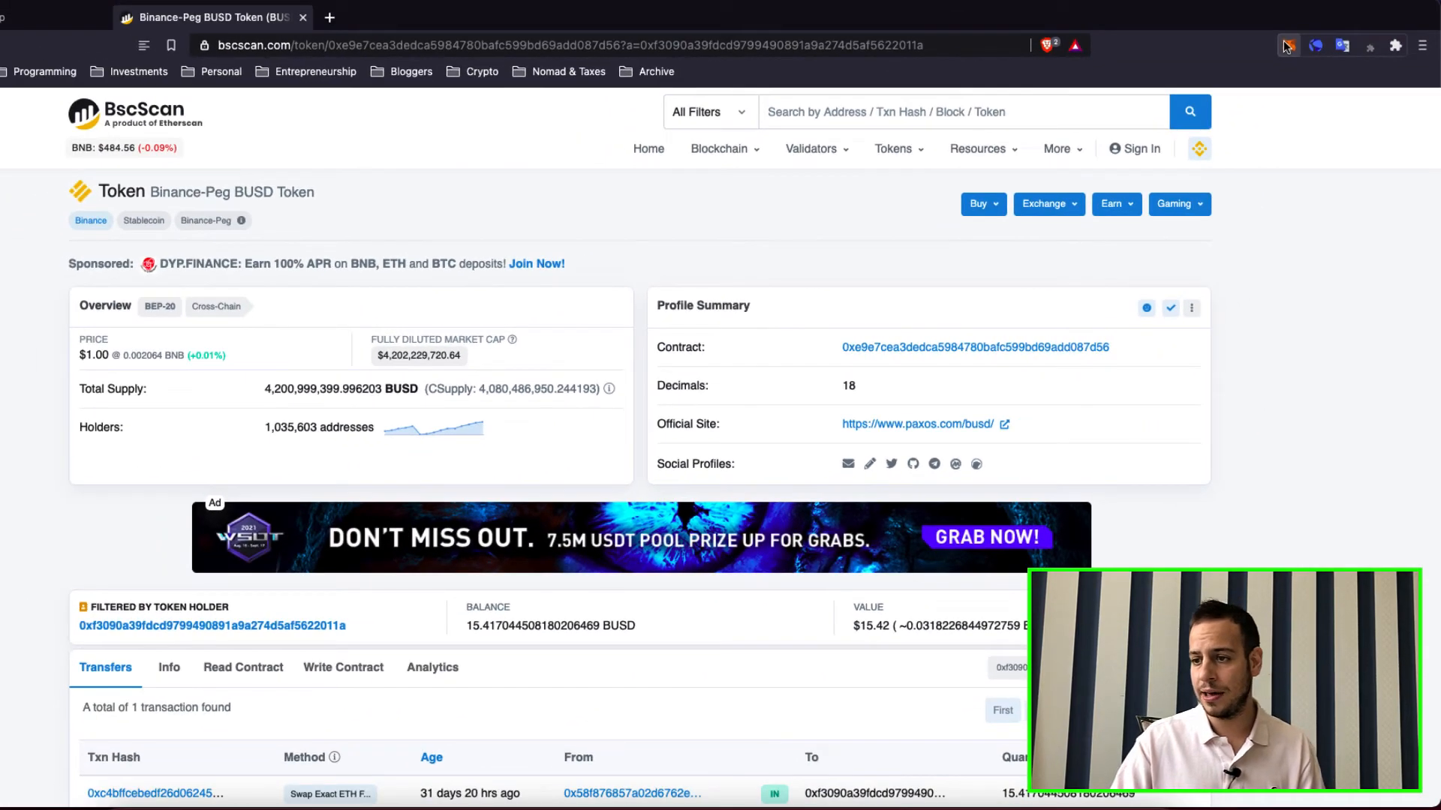
- Add BUSD to MetaMask using its contract address, showing a 15.417 BUSD balance
click(1288, 45)
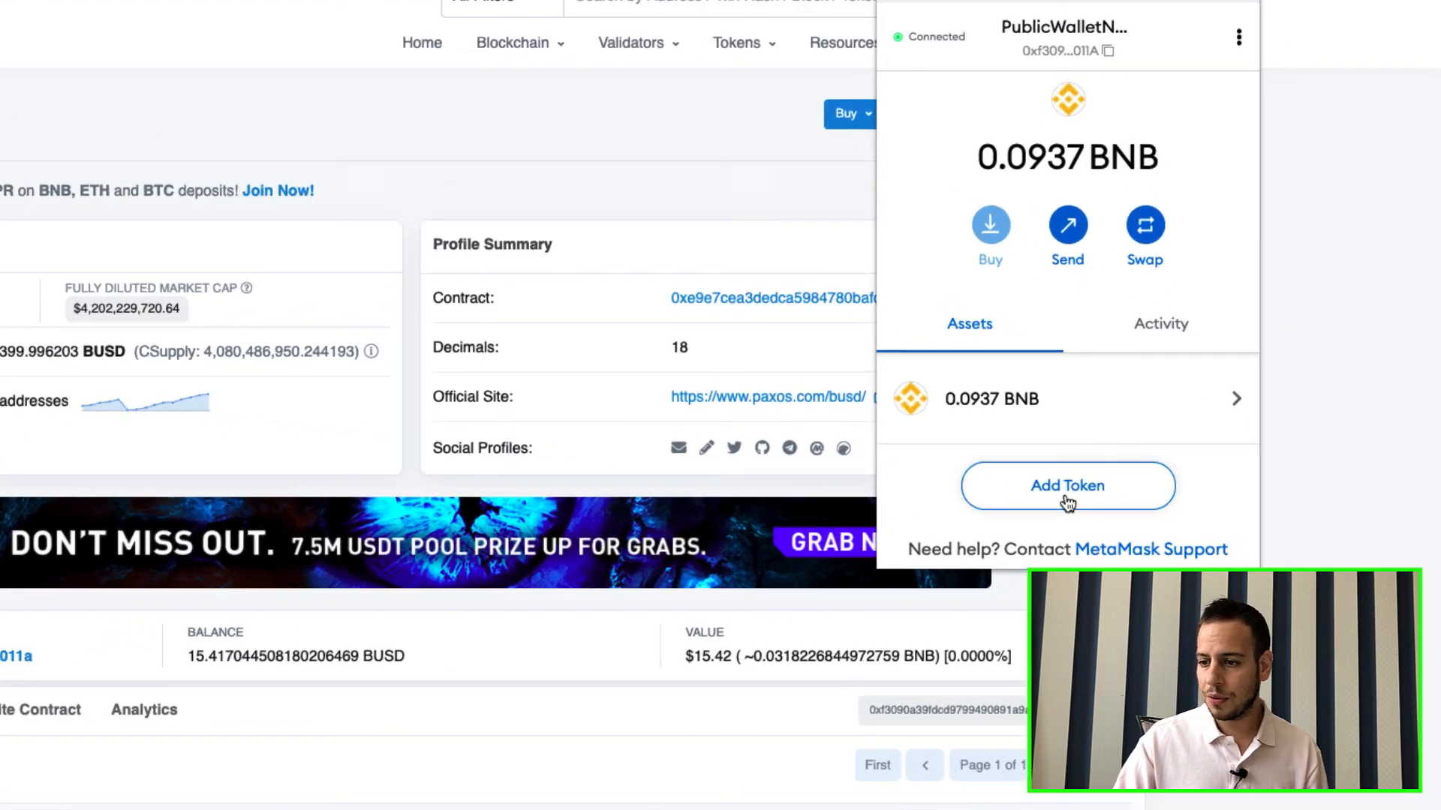
click(1067, 485)
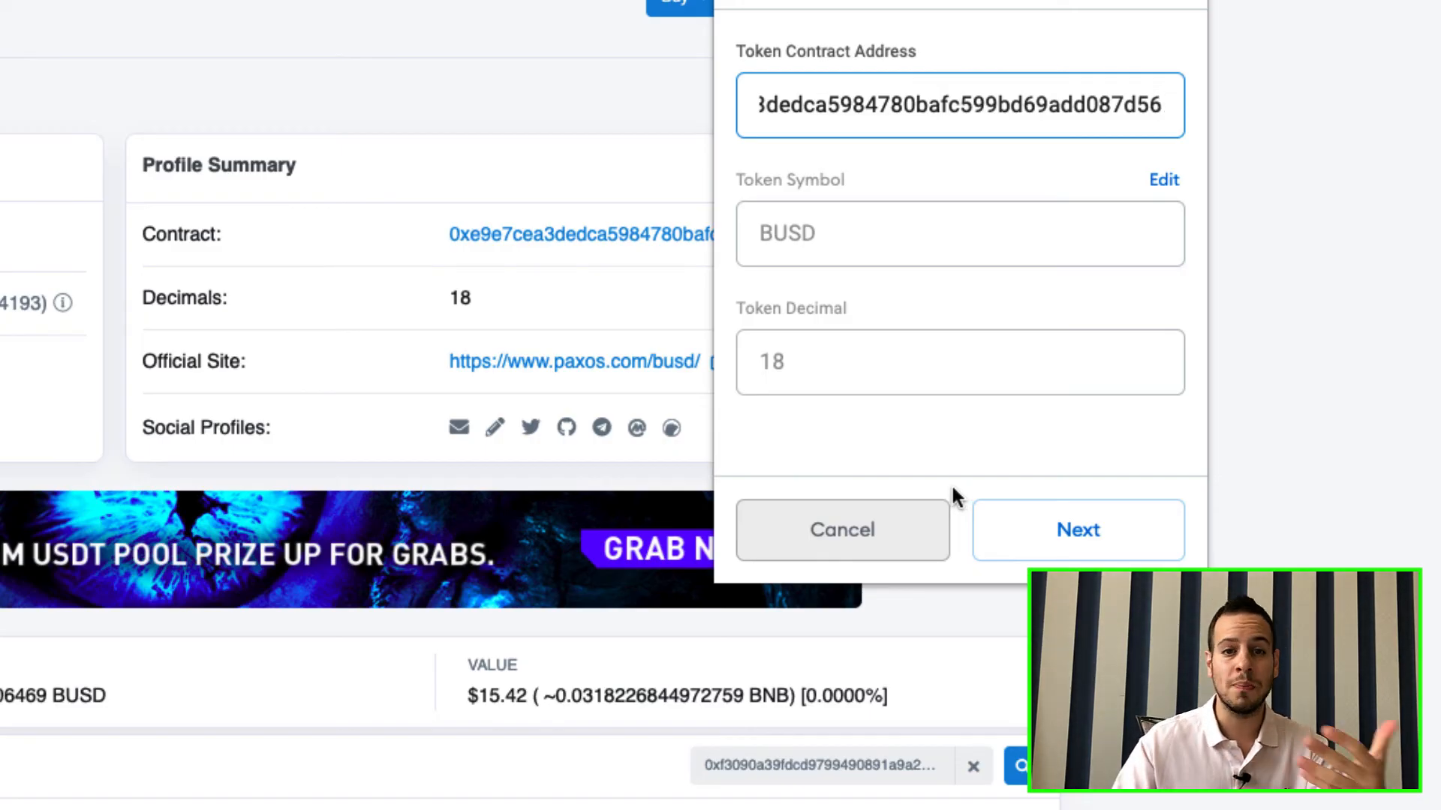
click(1077, 529)
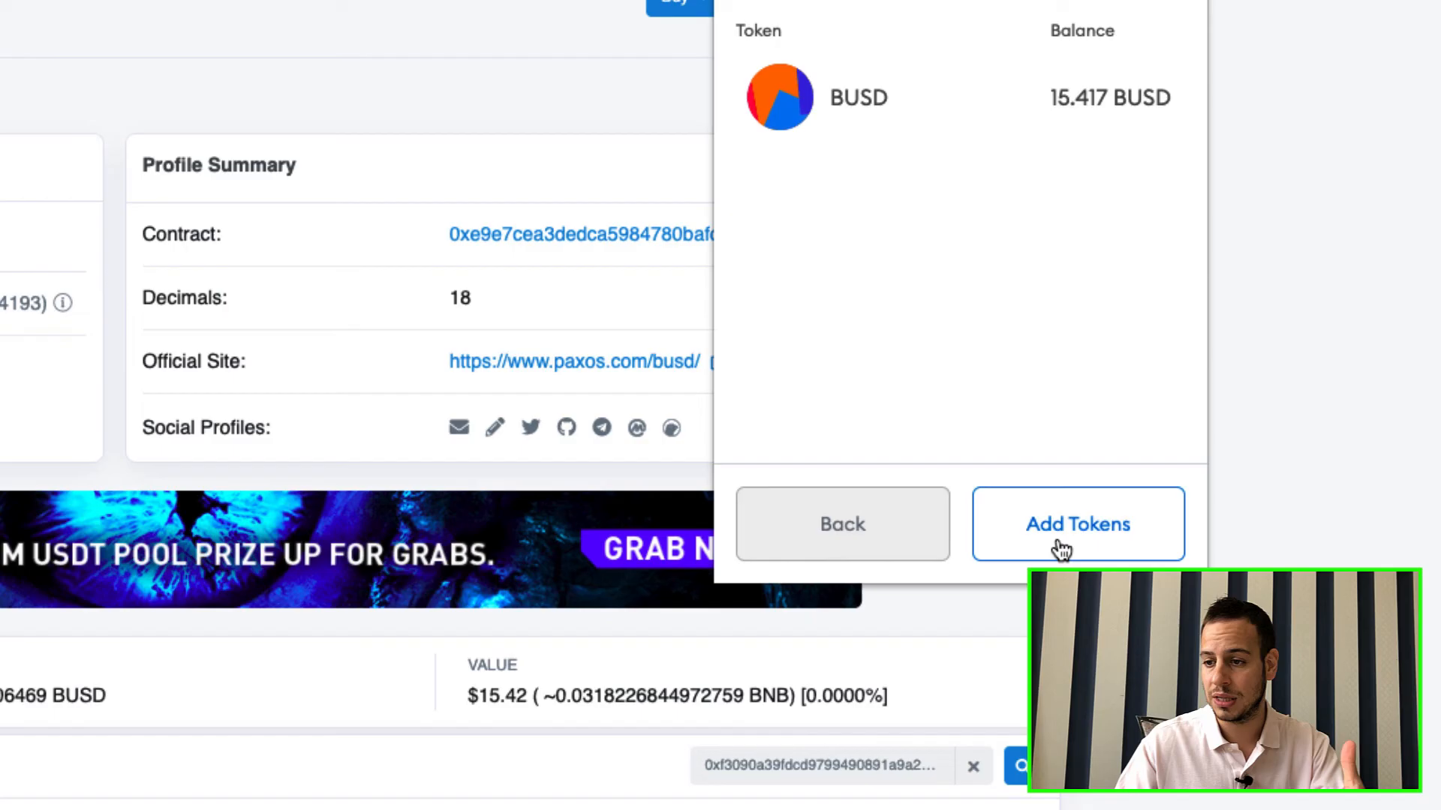
click(857, 98)
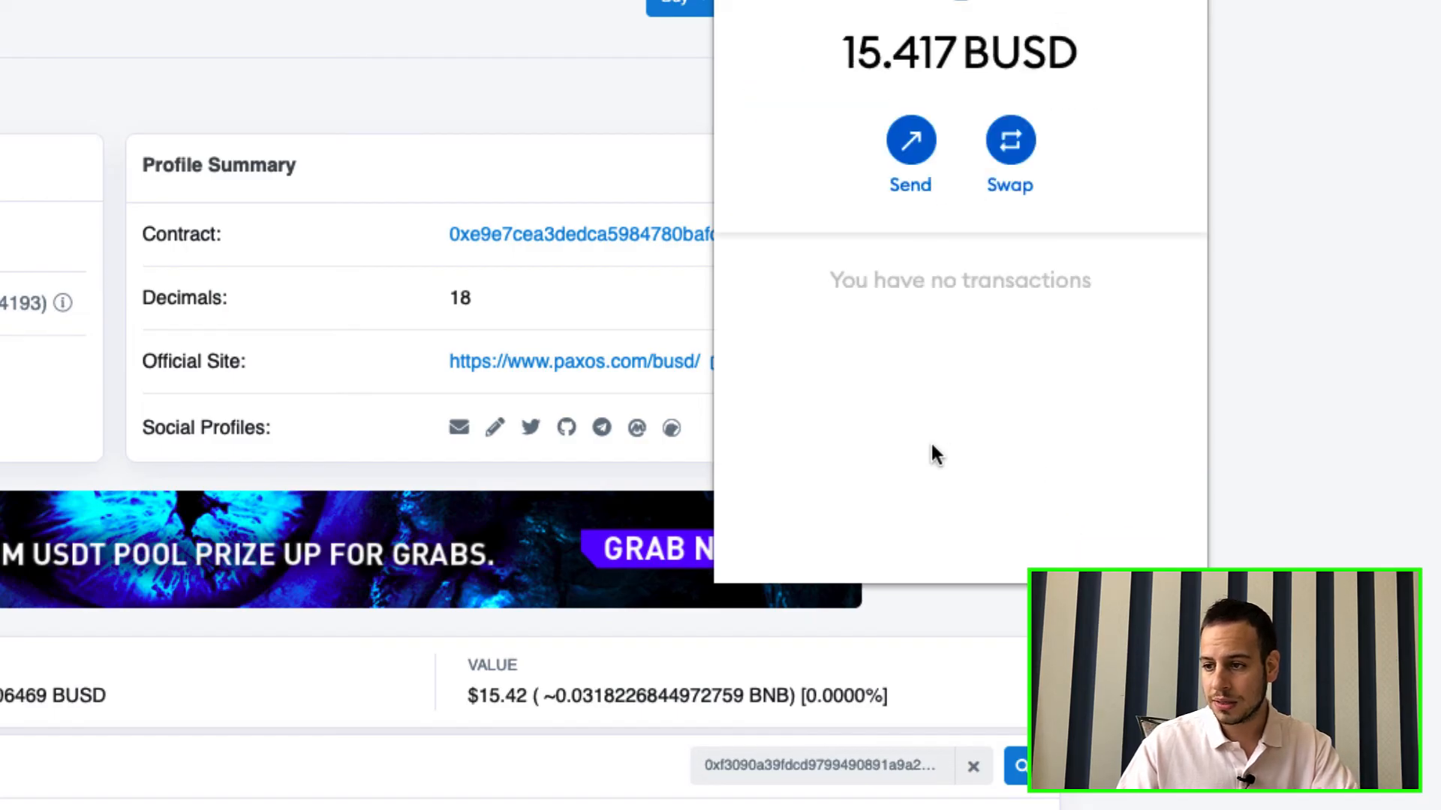